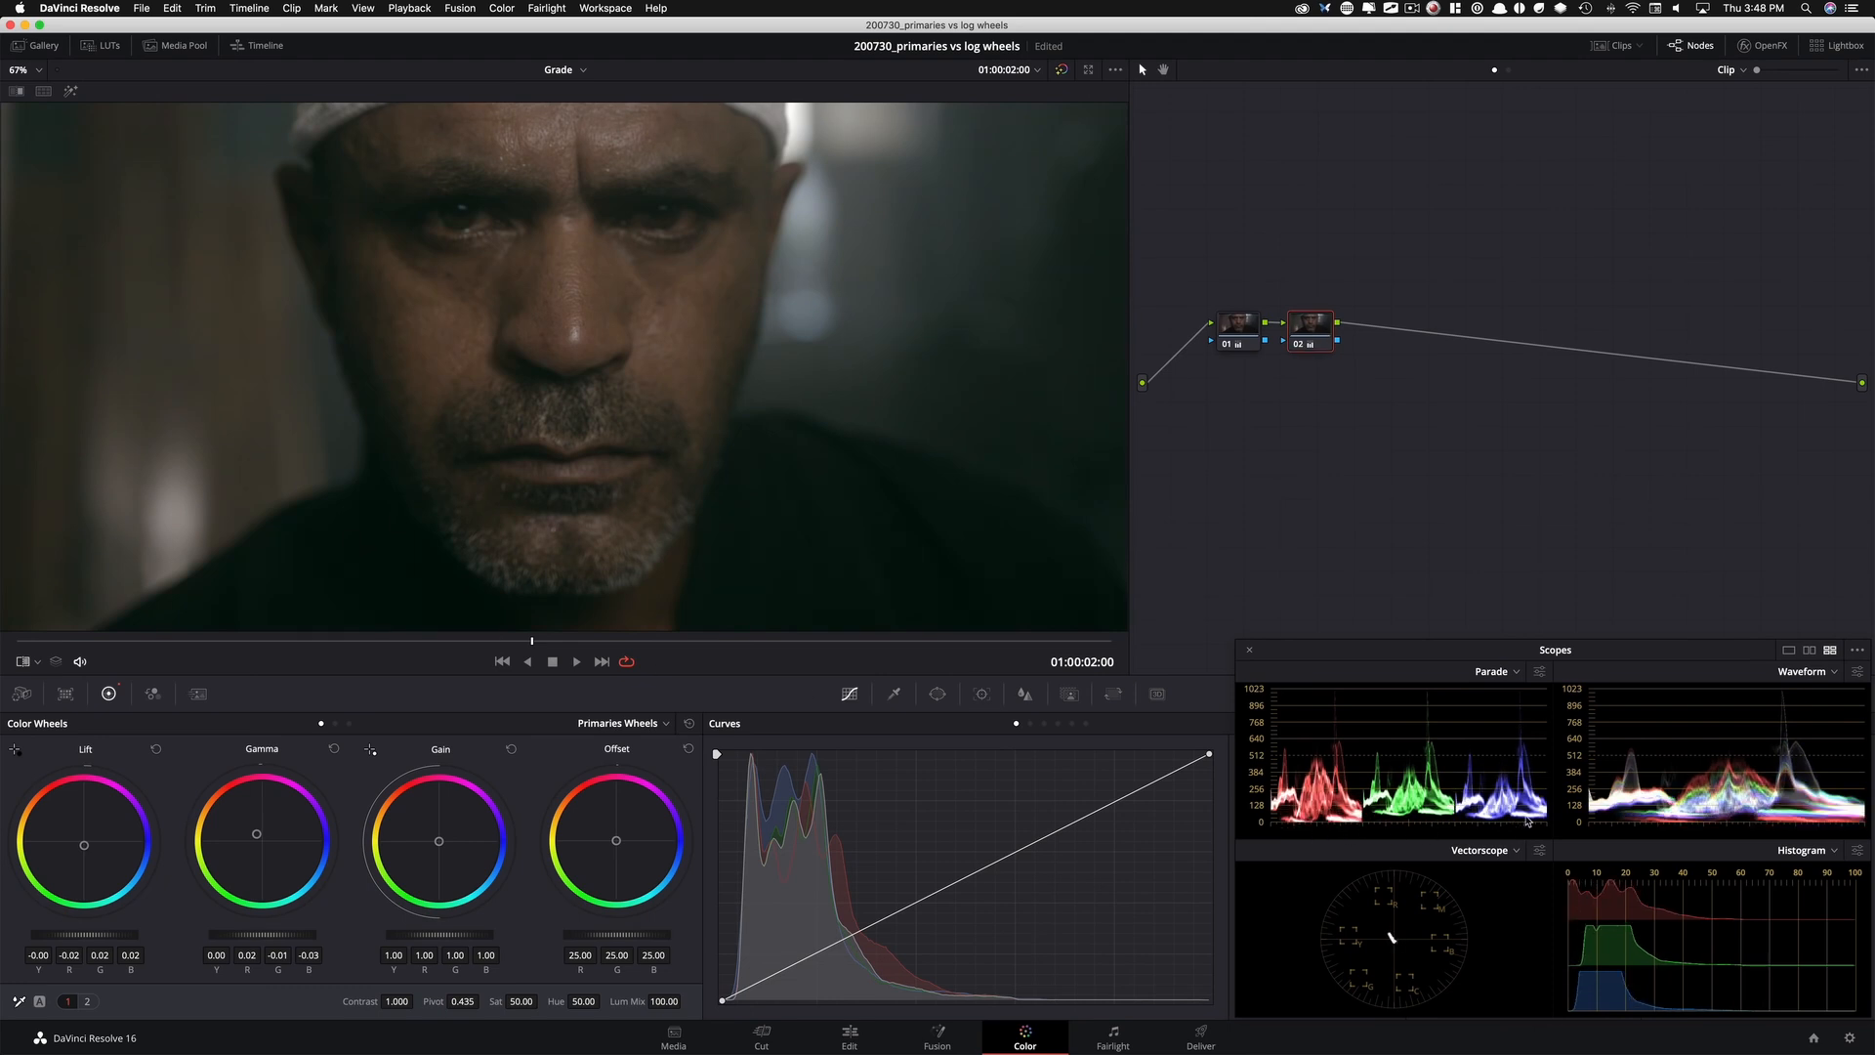
Switch the color wheels to Log mode and warm the shadows to 0.03, -0.05, -0.01
click(619, 723)
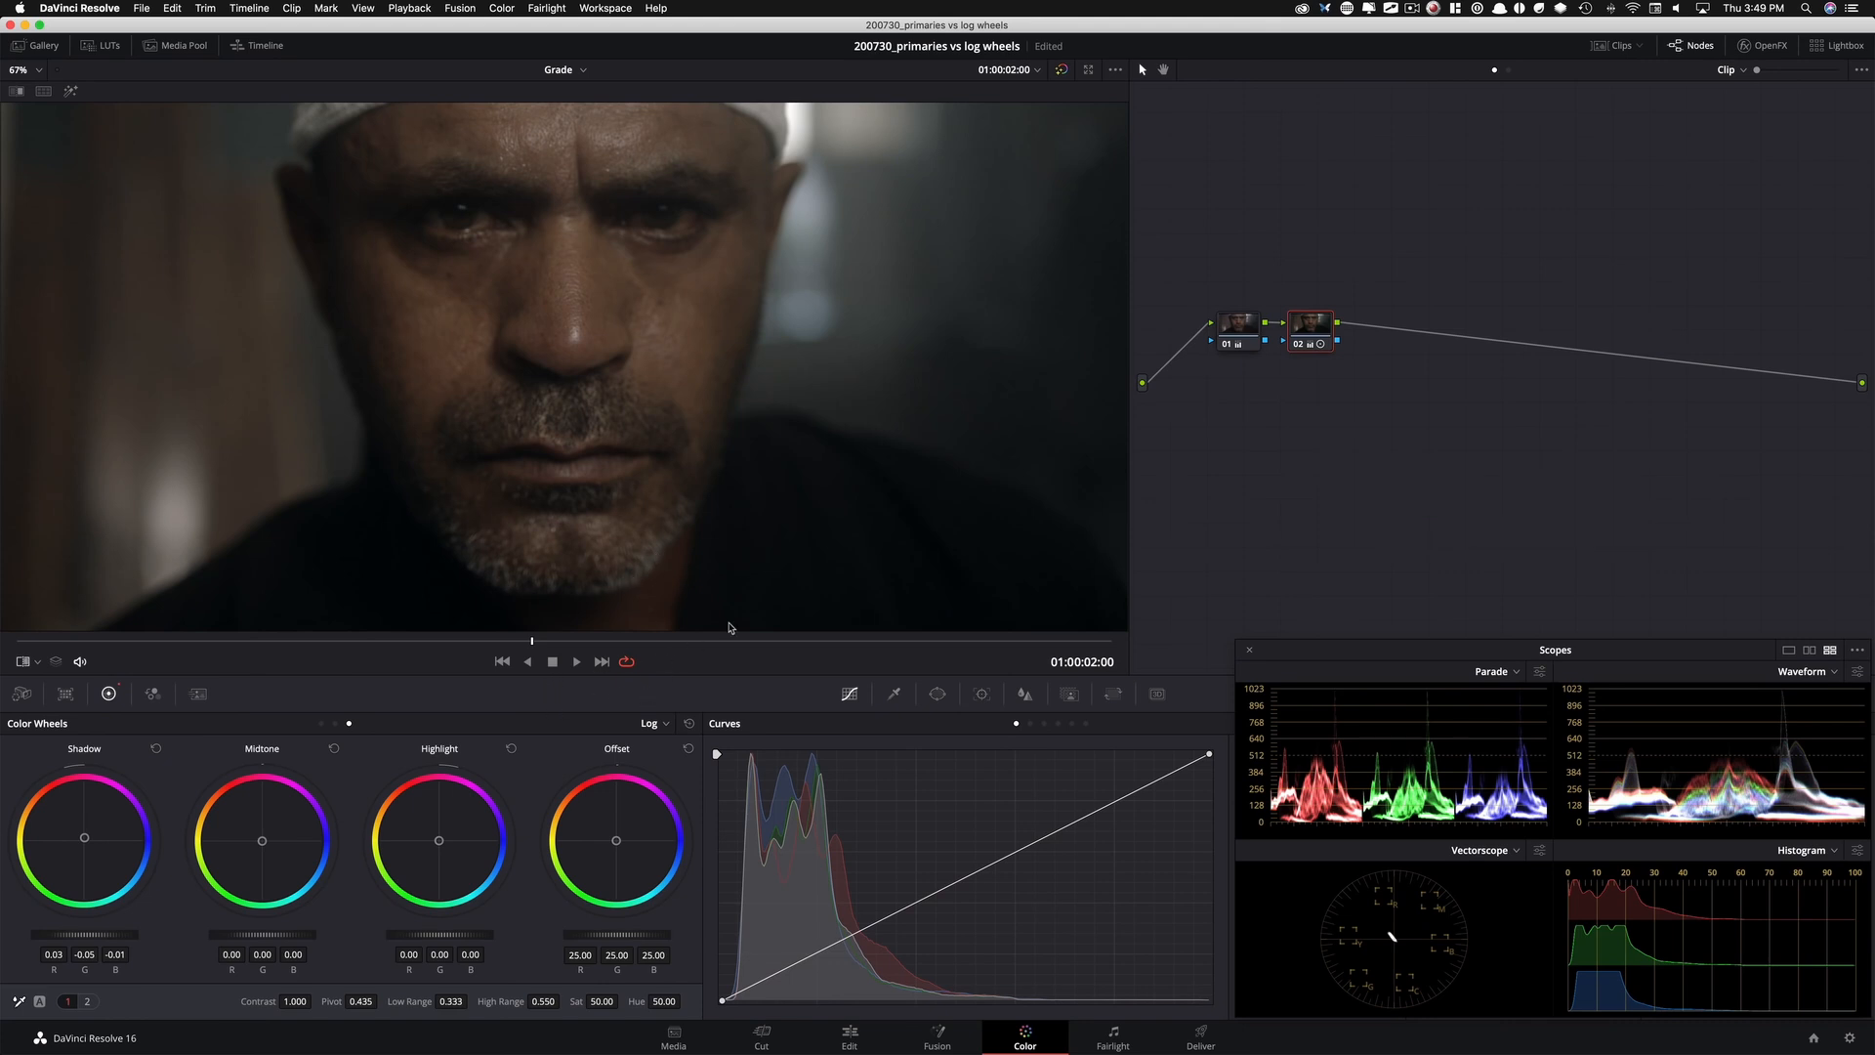
mouse_move(824, 533)
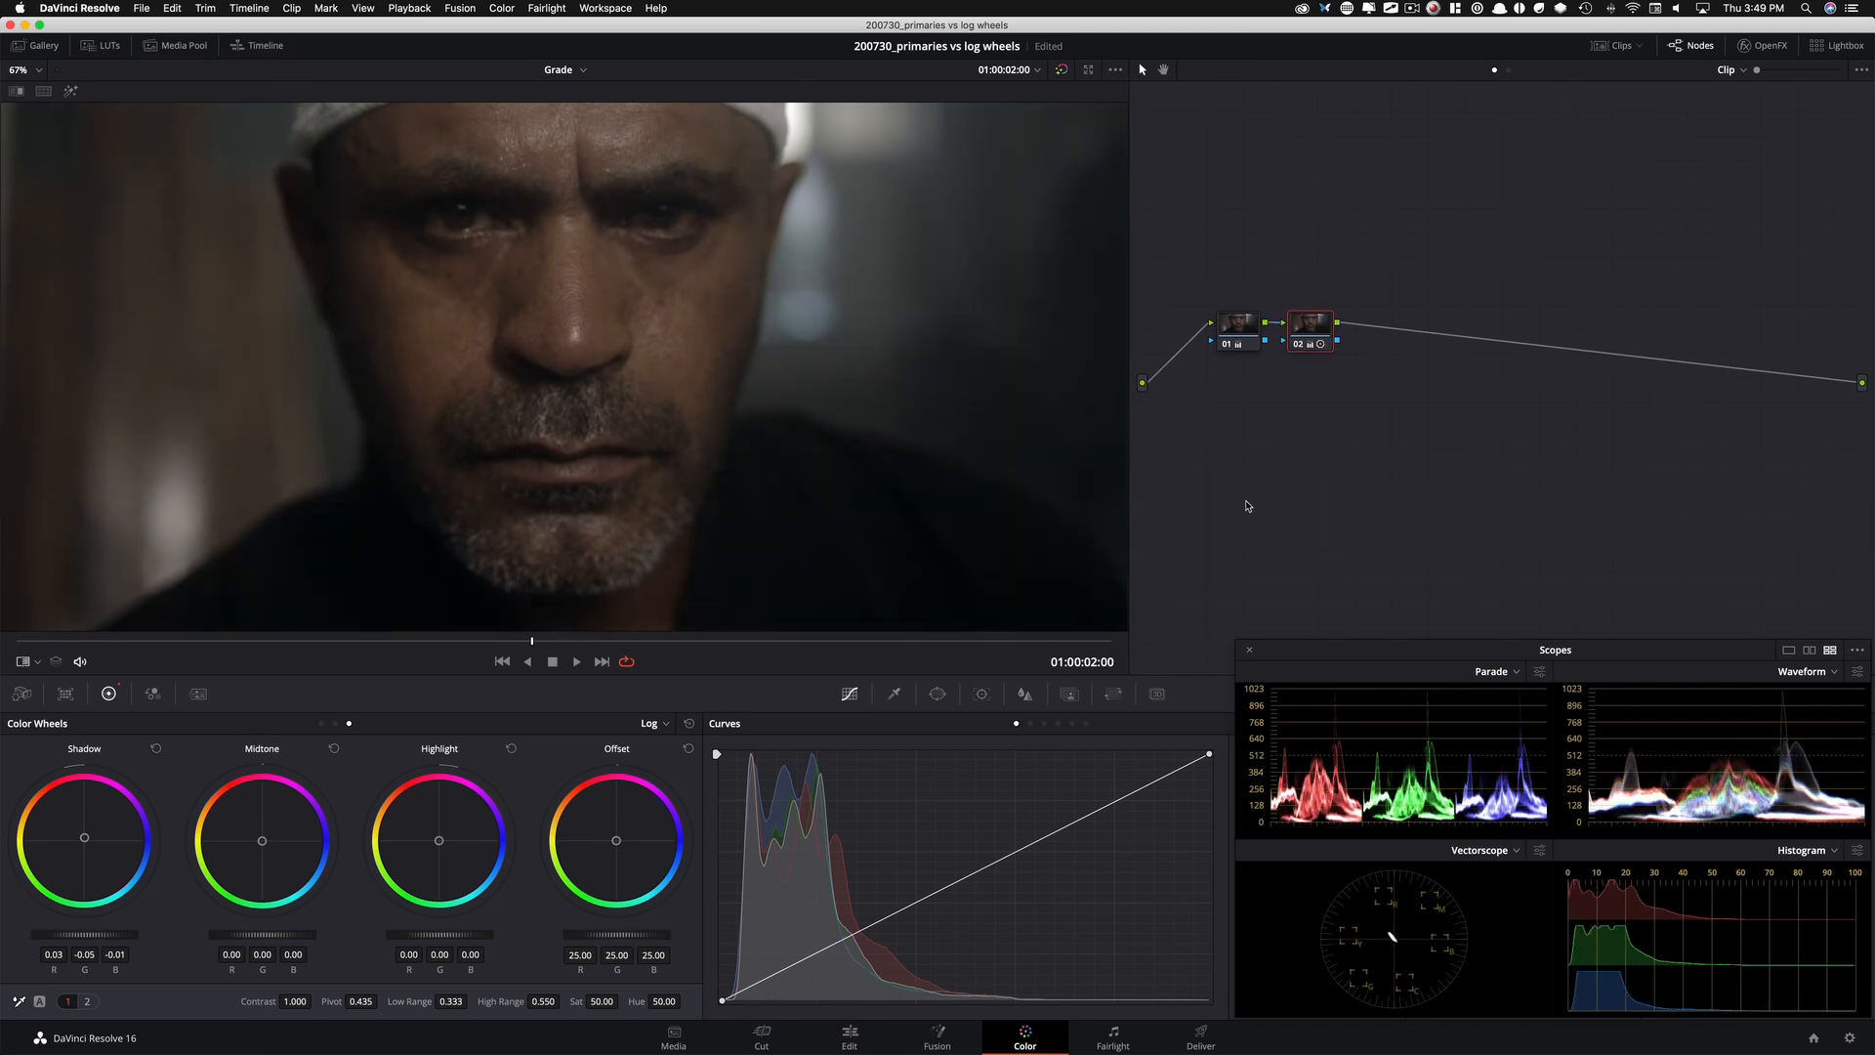
Return to Primaries Wheels, keeping the slightly cool lift and gamma balance
click(649, 722)
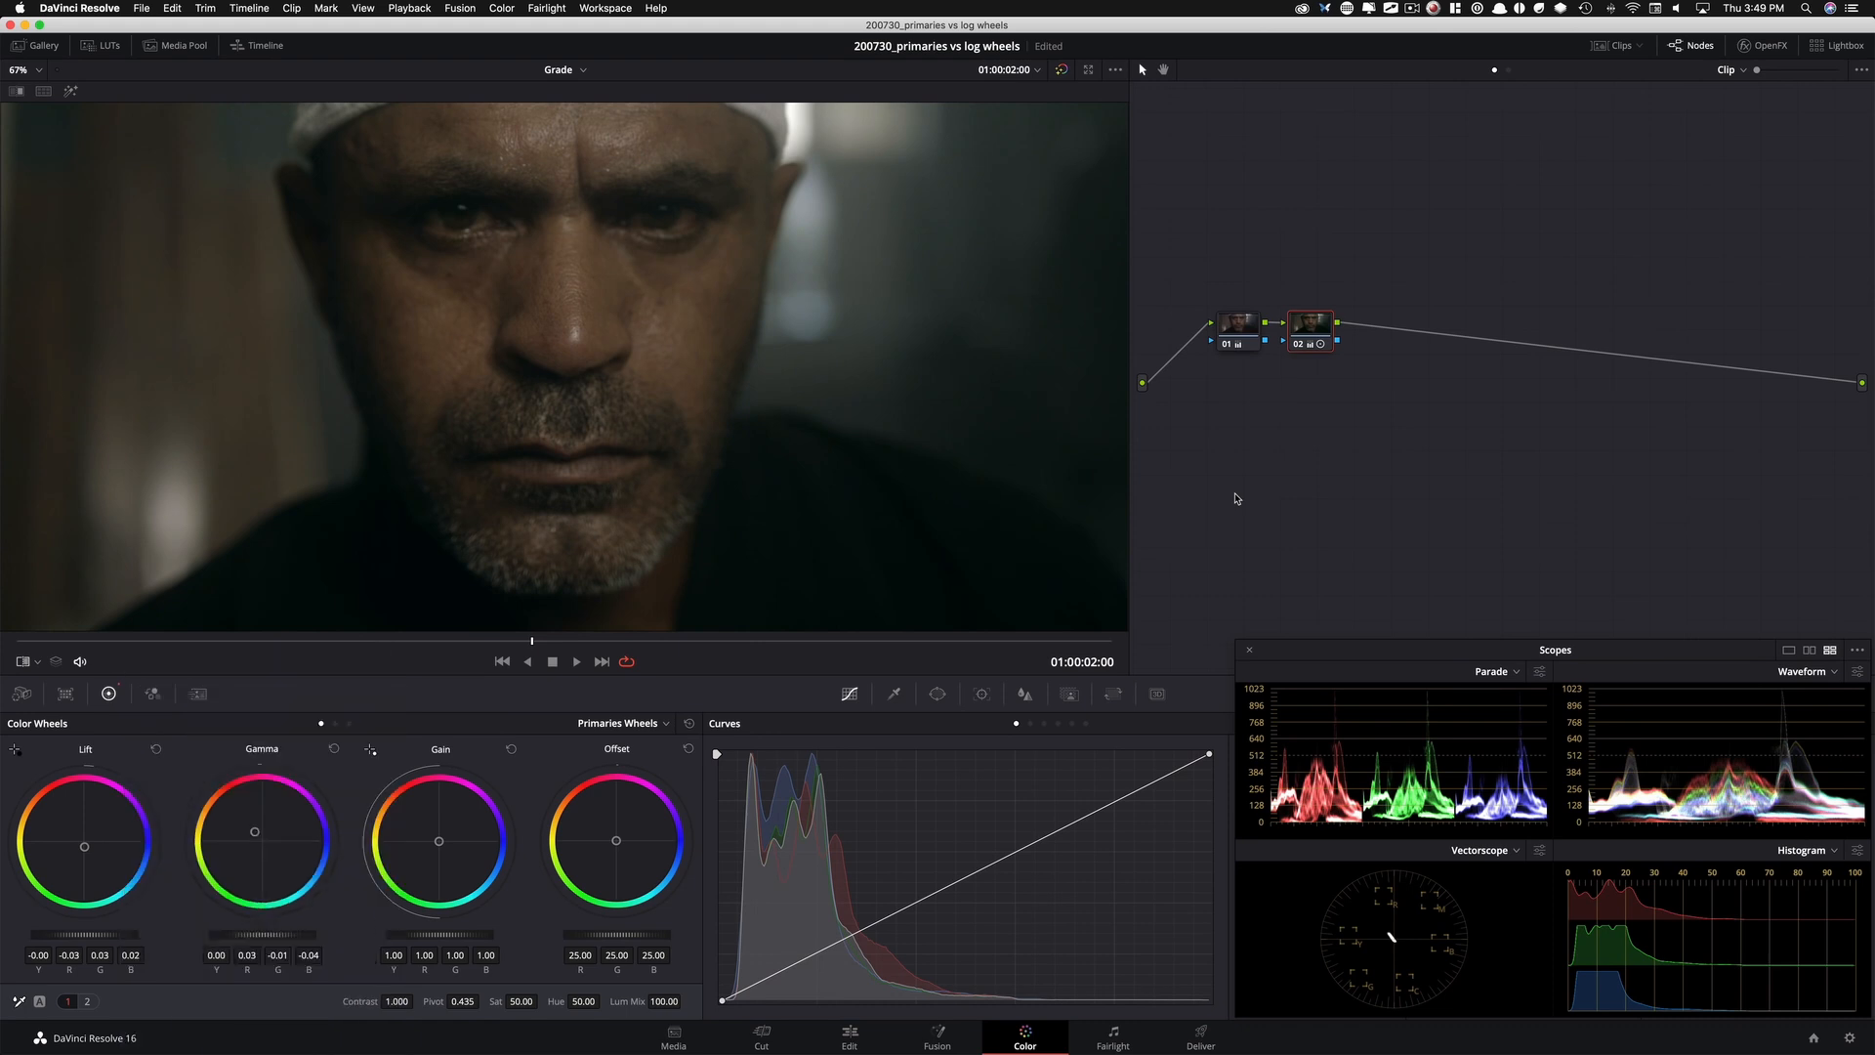
Re-activate Log wheels and balance the shadows to 0.05, -0.02, -0.02
click(621, 723)
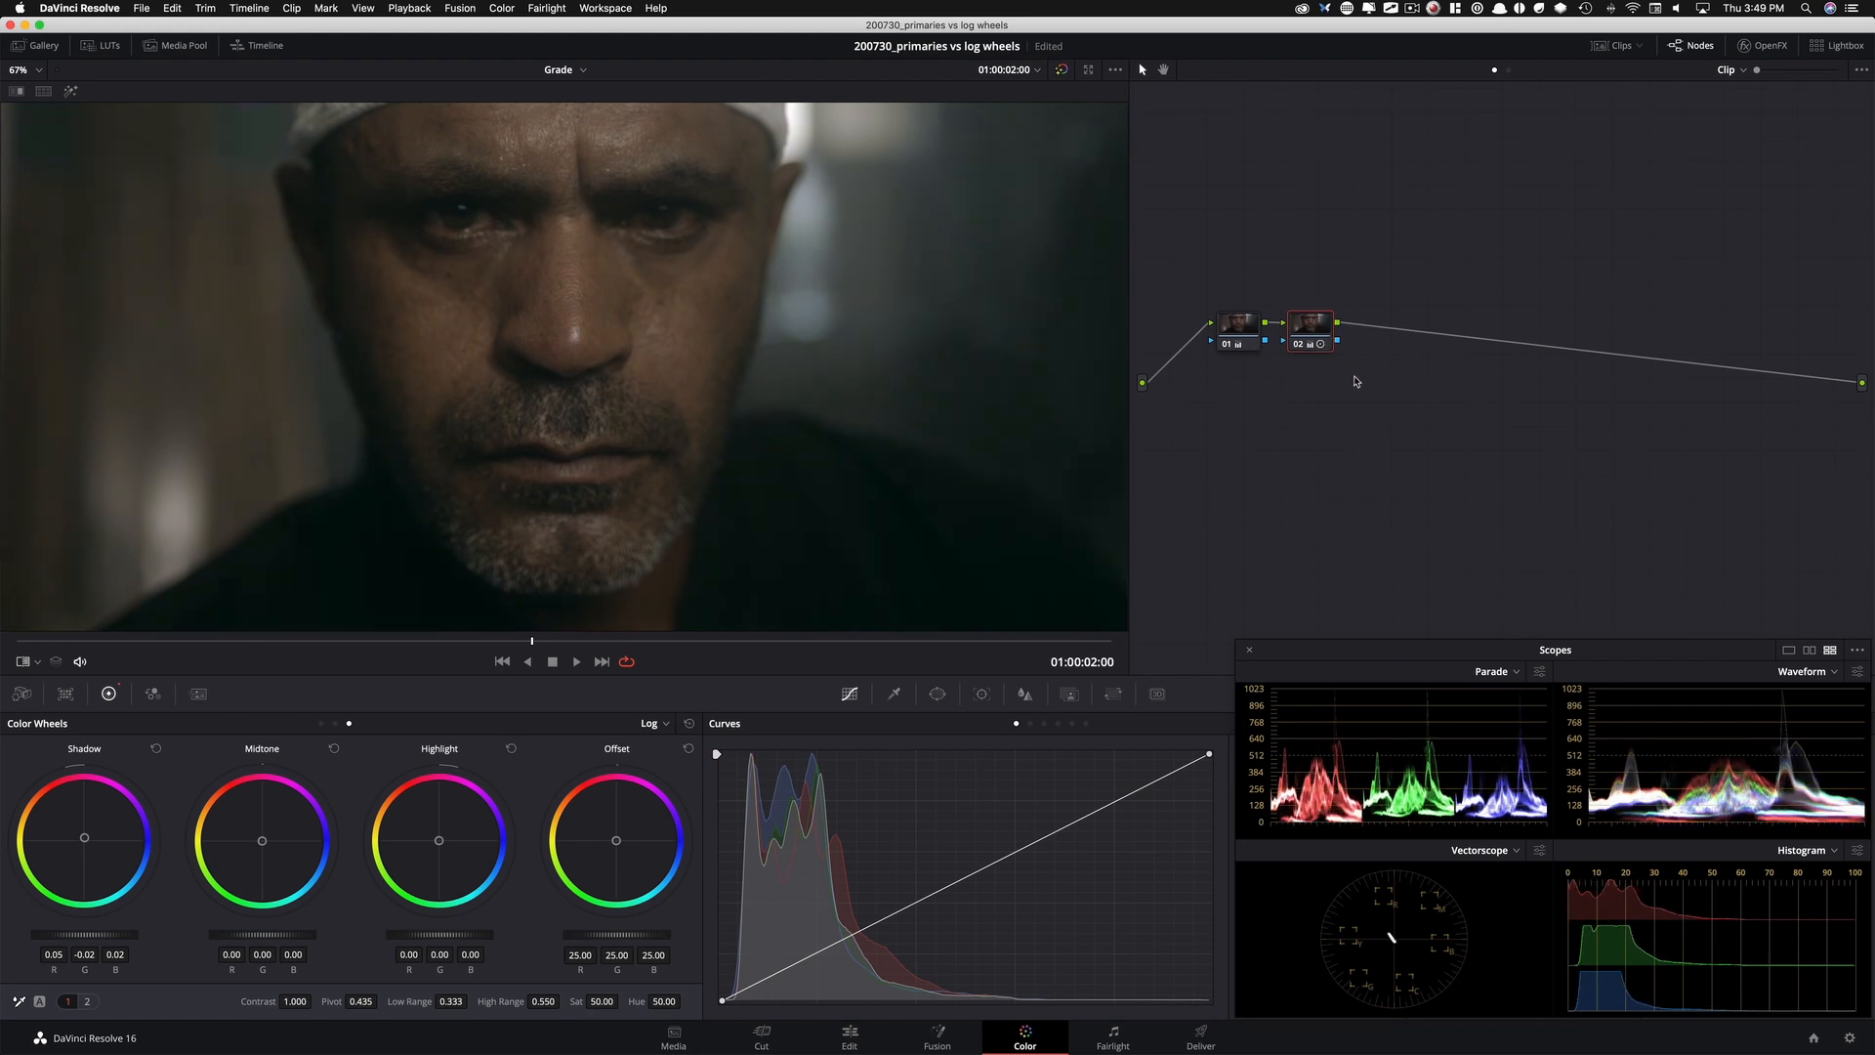
mouse_move(1383, 566)
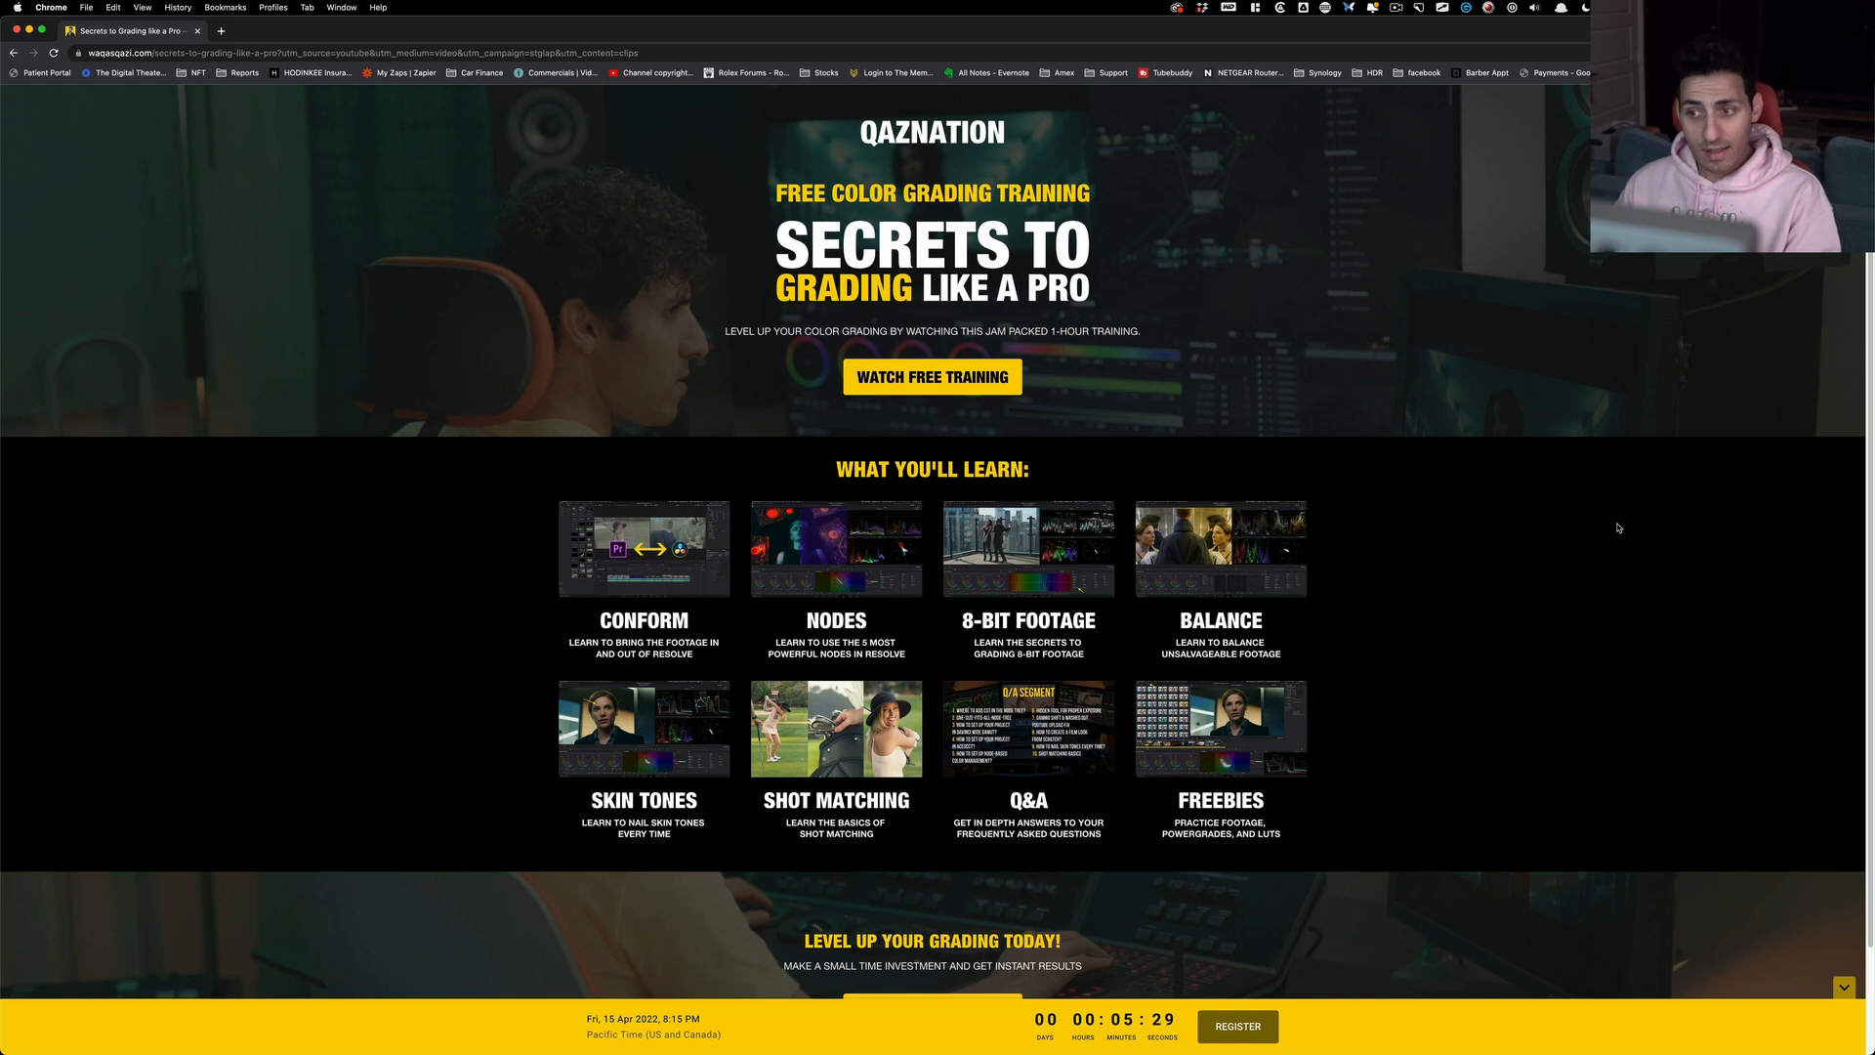
mouse_move(1451, 800)
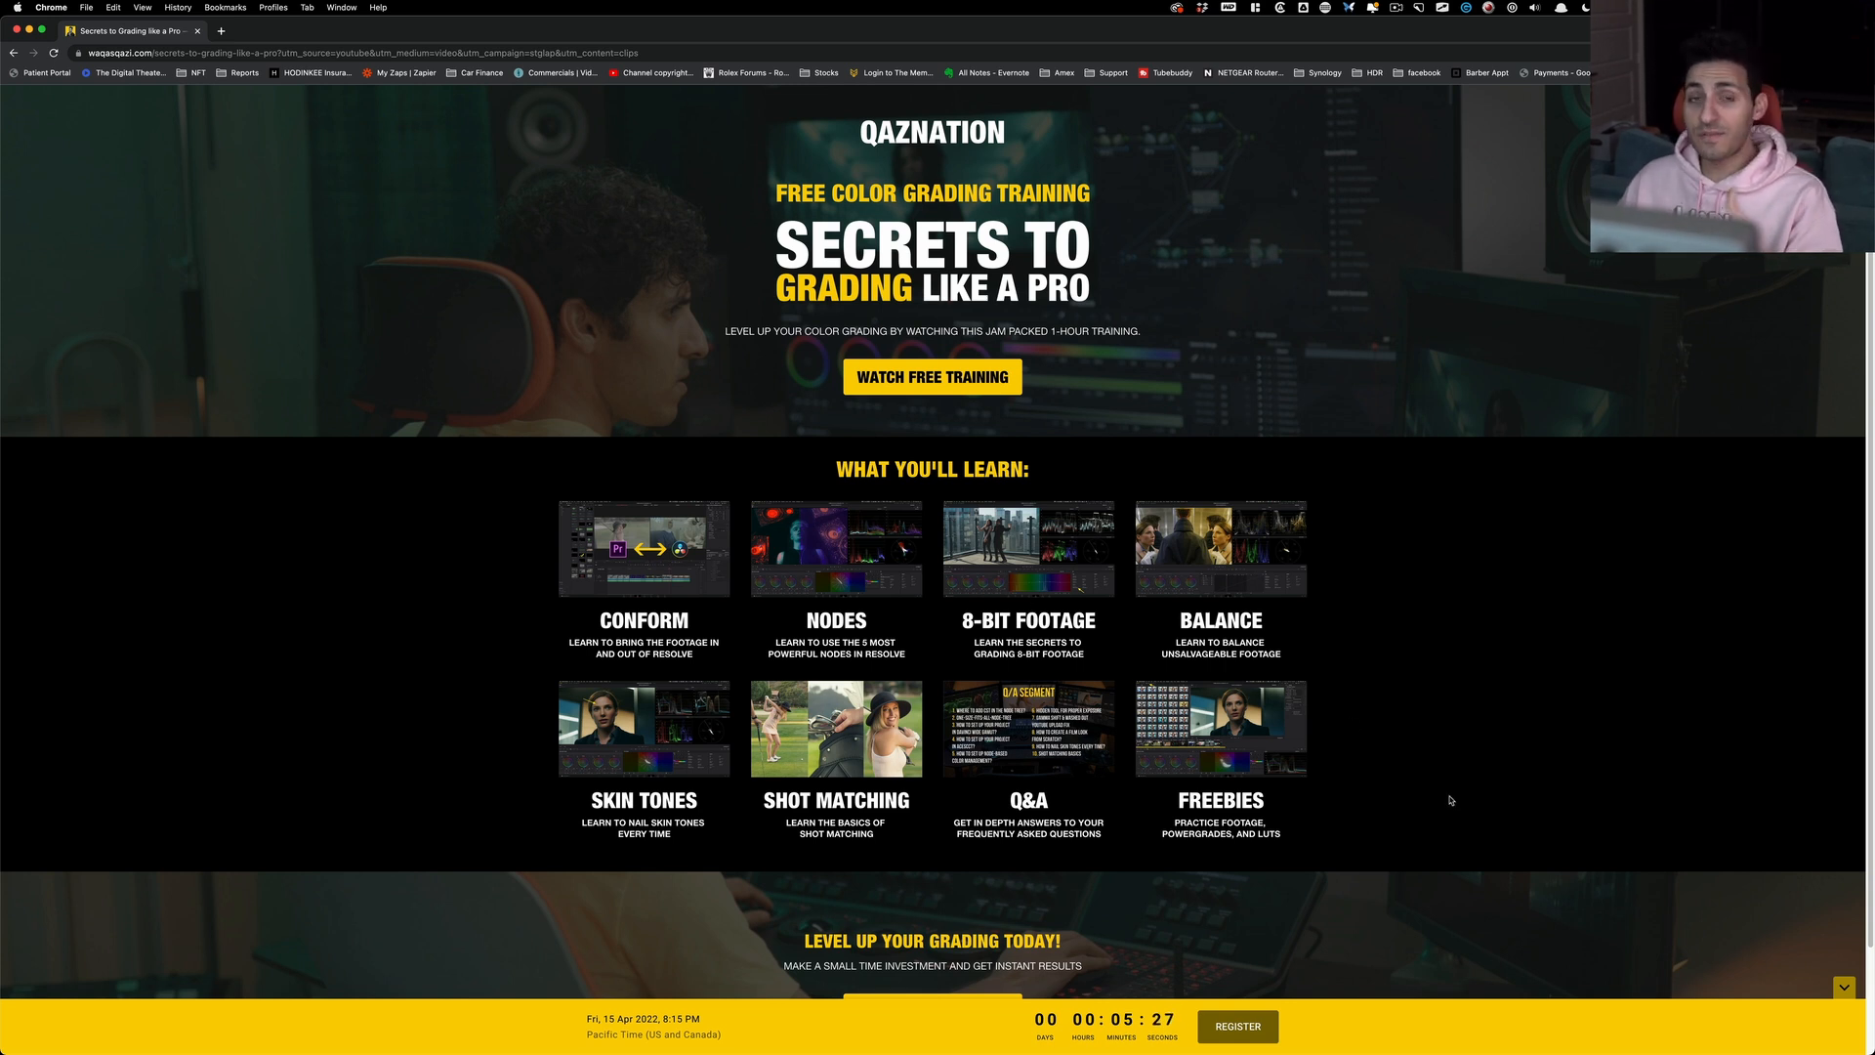